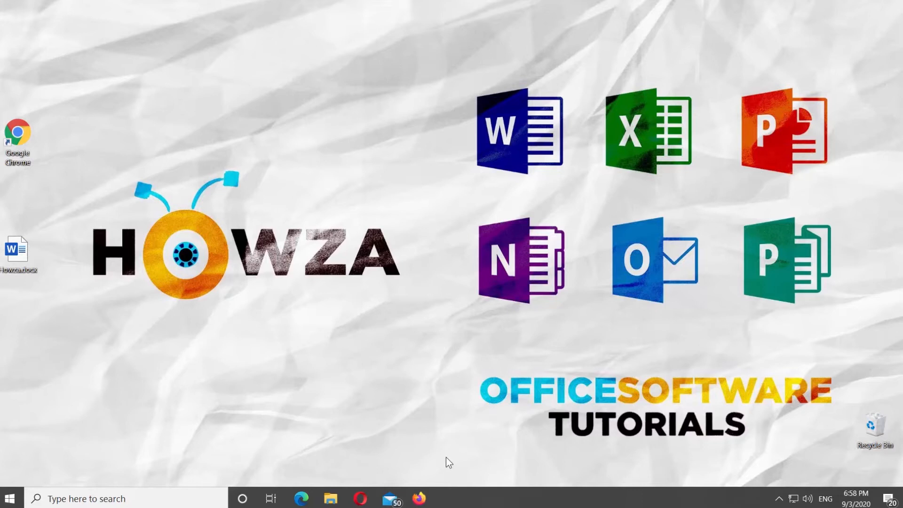
# Step: Open Howza.docx from the desktop in Word
pyautogui.doubleClick(18, 248)
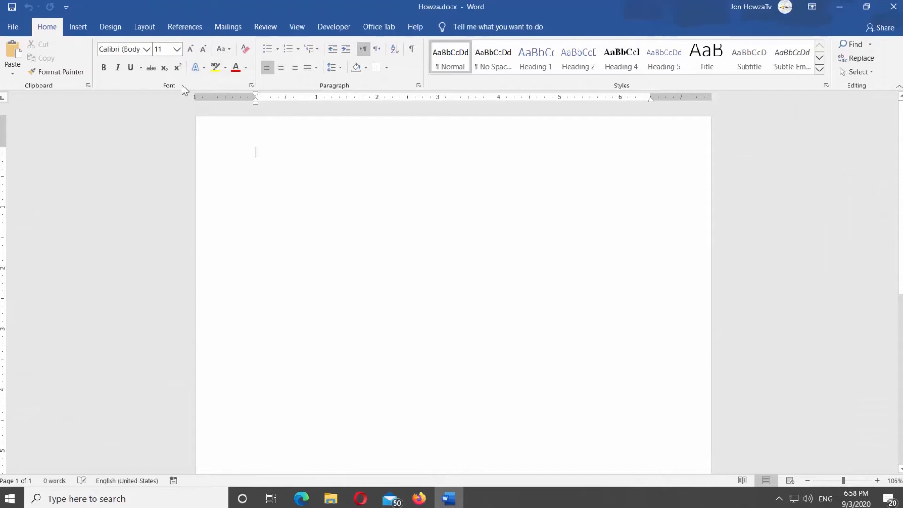
# Step: Set the font size to 36 and place the insertion point on the page
pyautogui.click(178, 48)
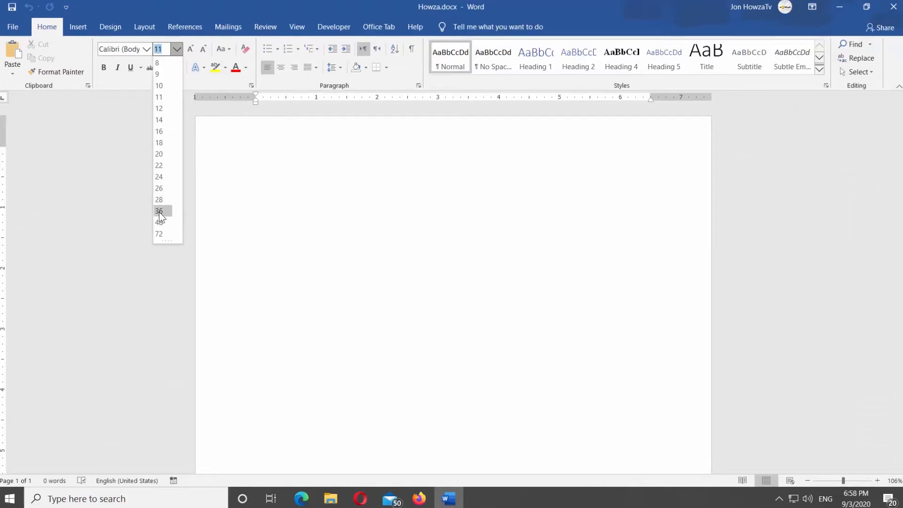
pyautogui.click(158, 210)
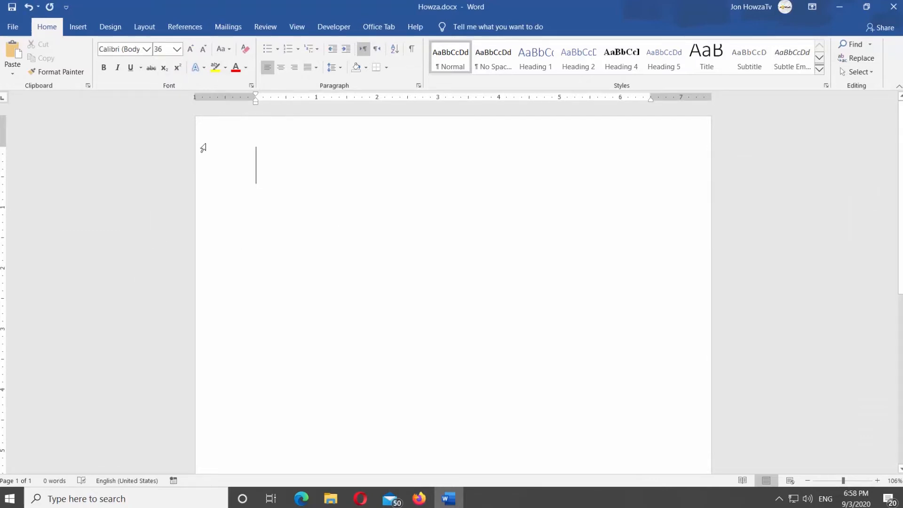
pyautogui.click(78, 26)
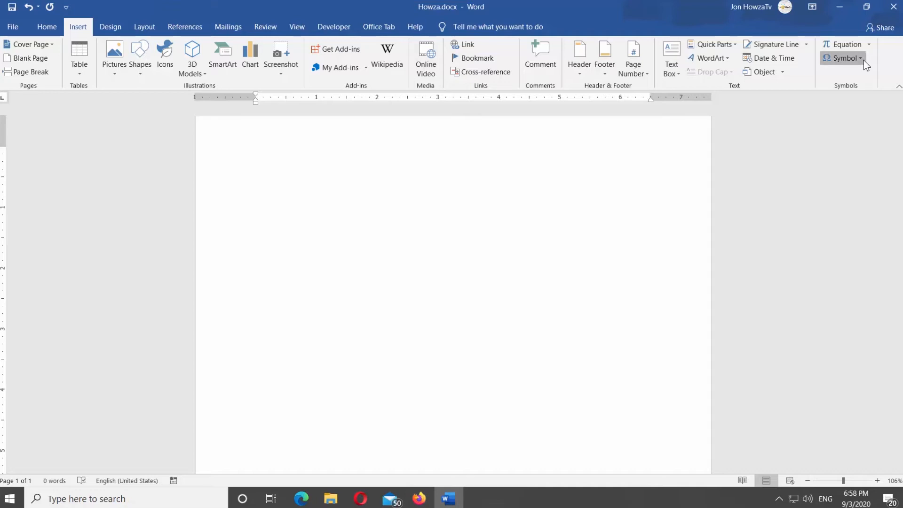
# Step: Open the full Symbol dialog via More Symbols with Times New Roman as the font
pyautogui.click(860, 58)
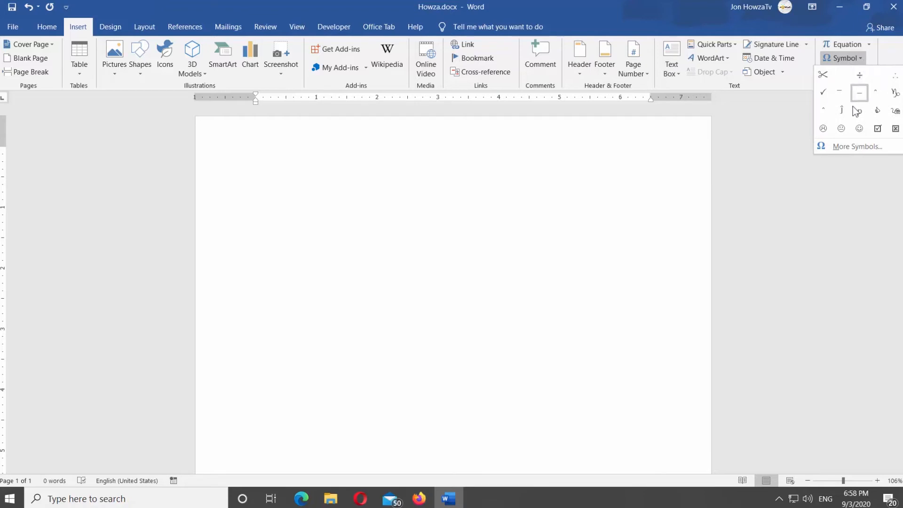
pyautogui.click(856, 145)
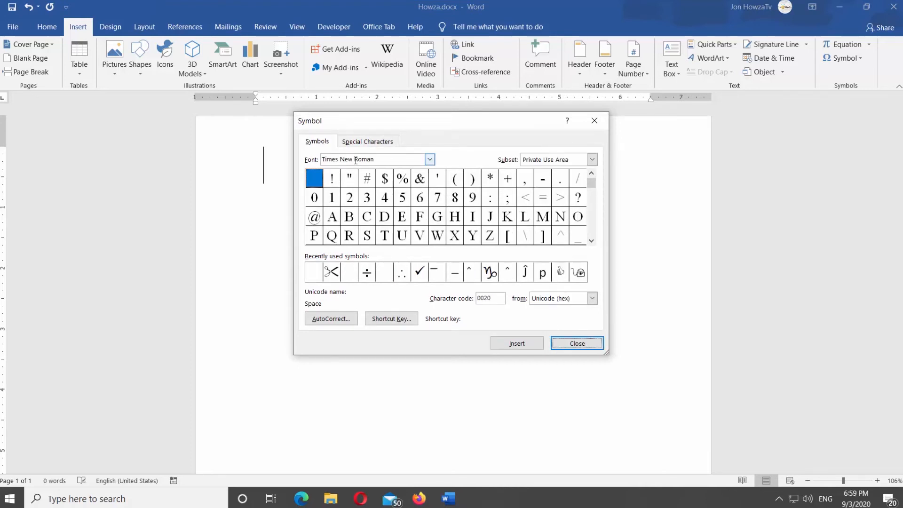
# Step: Choose the Letterlike Symbols subset, giving a double-struck H on the page
pyautogui.click(592, 159)
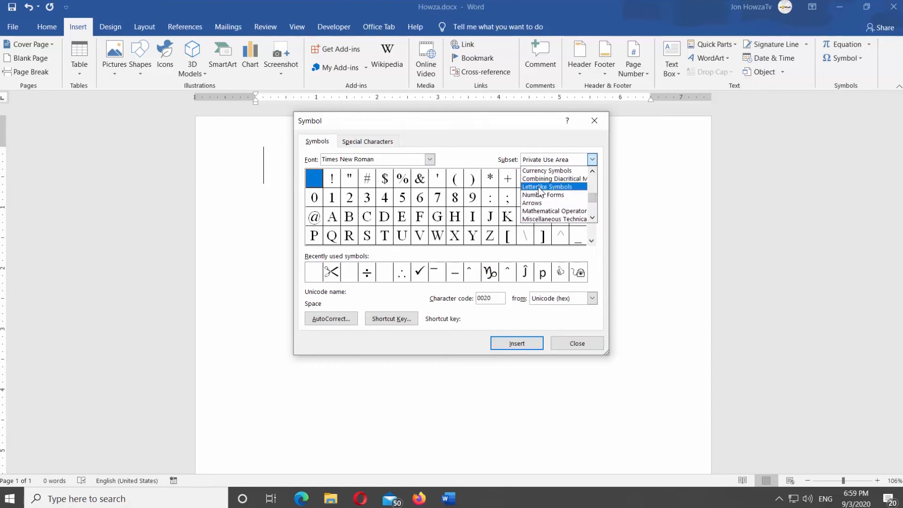
pyautogui.click(546, 186)
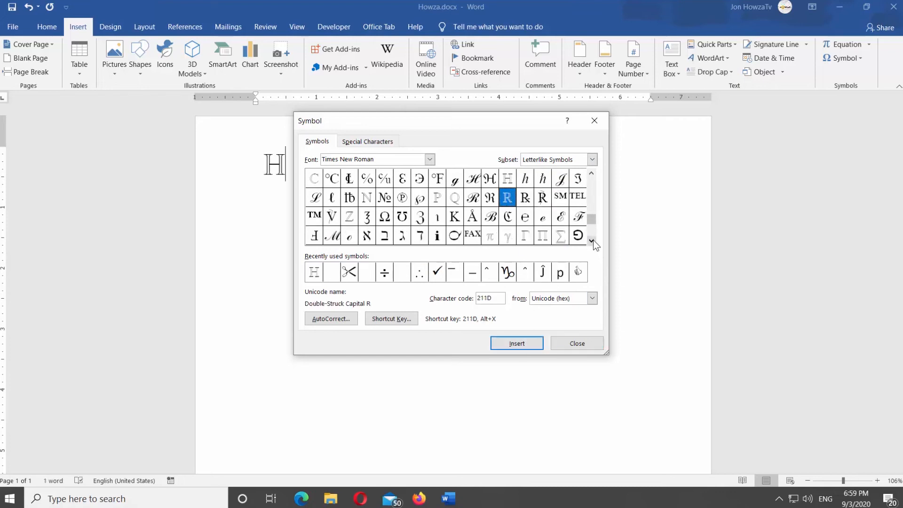
# Step: Insert the double-struck P, R and Z so the page reads HPRZ
pyautogui.click(591, 240)
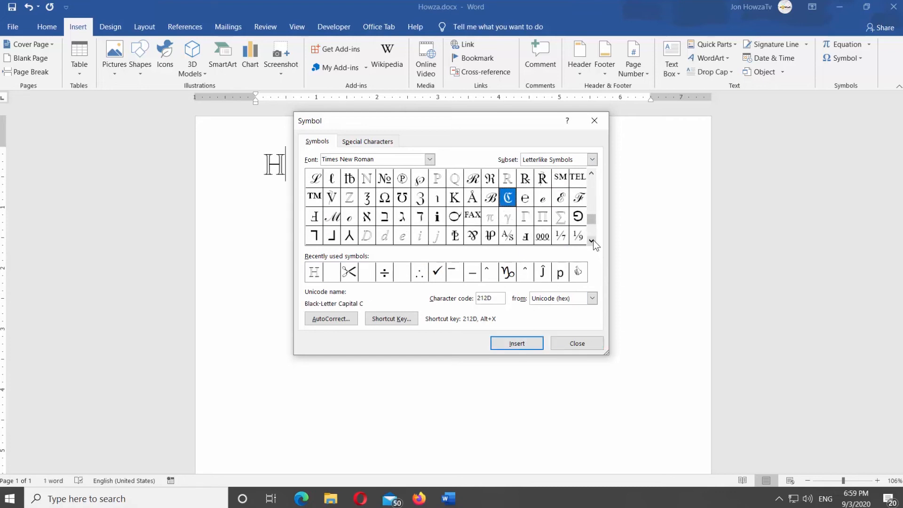
pyautogui.click(591, 175)
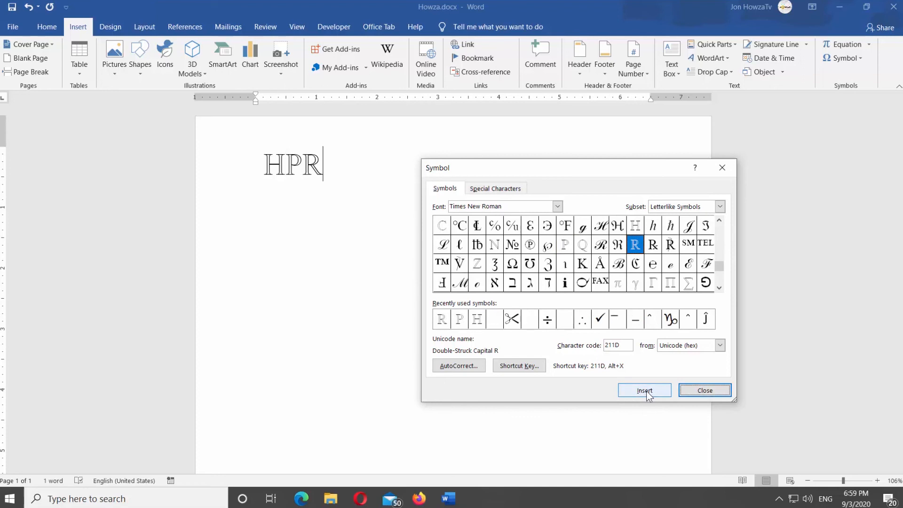
pyautogui.click(645, 390)
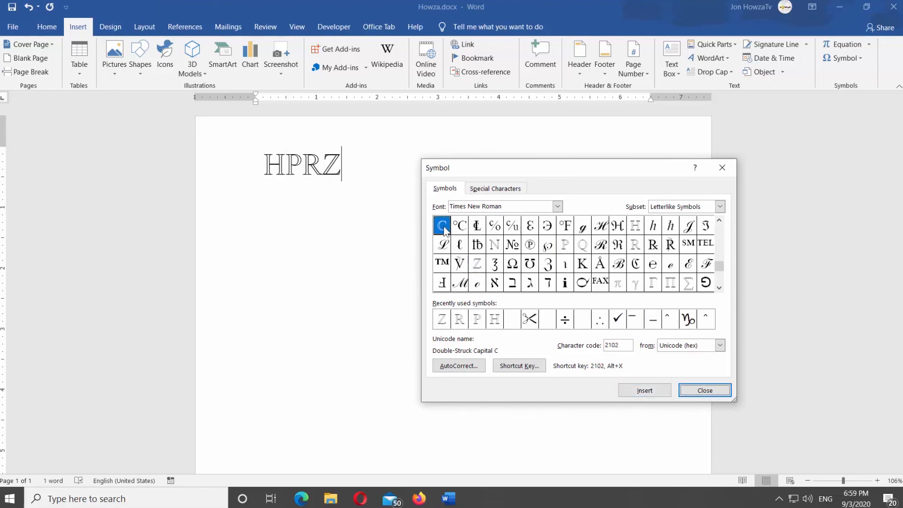